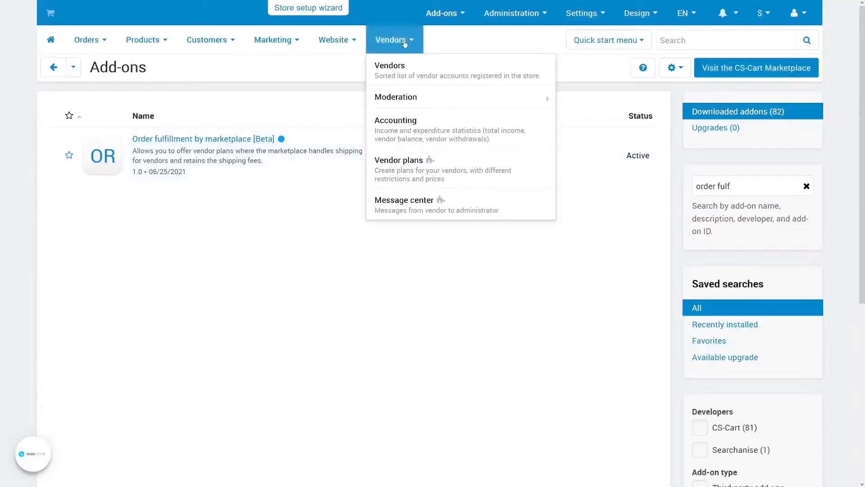
mouse_move(397, 169)
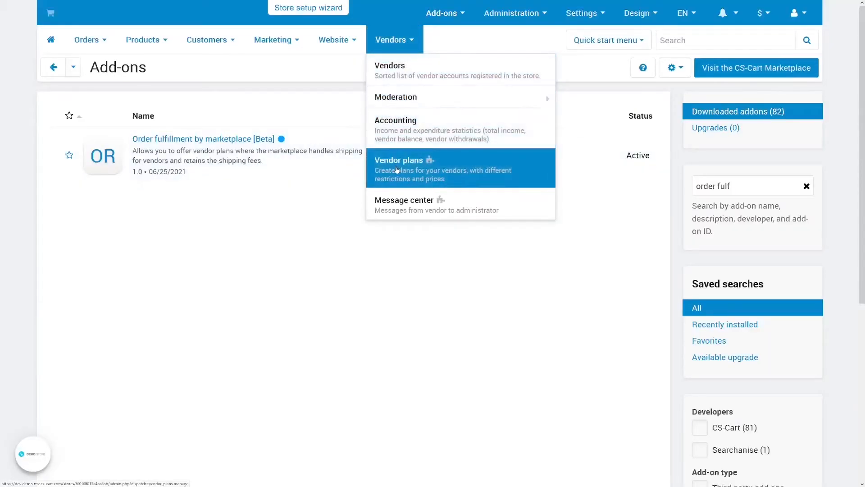
Step: View the Gold vendor plan's Shipping settings showing Fulfillment by marketplace enabled
left_click(404, 160)
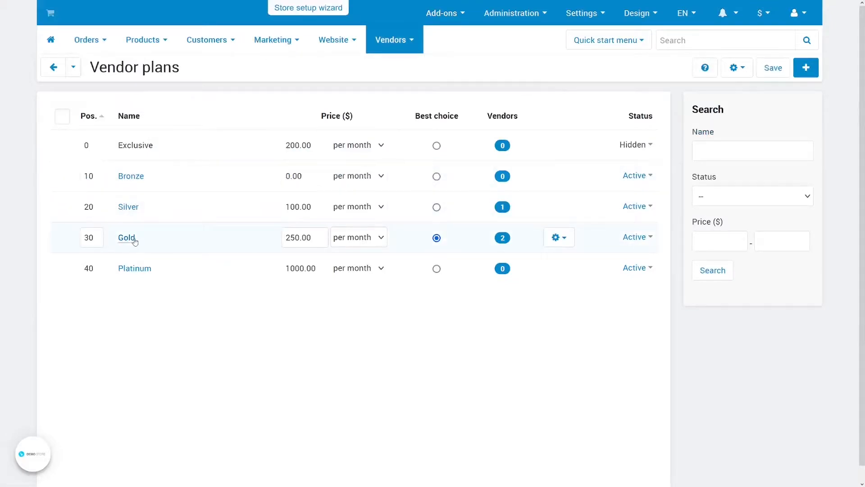
left_click(126, 237)
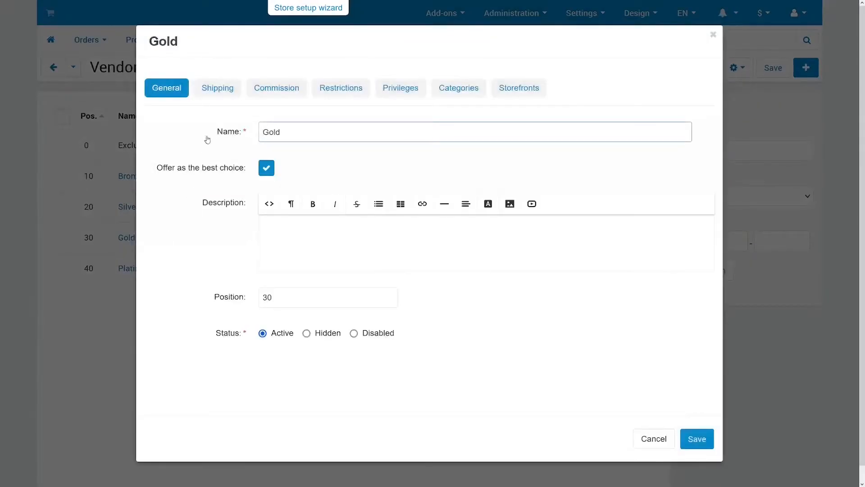
left_click(217, 88)
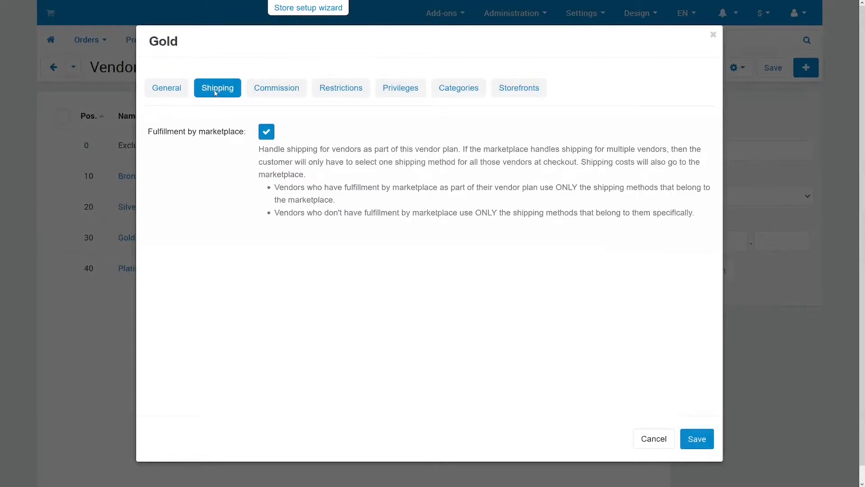
mouse_move(208, 121)
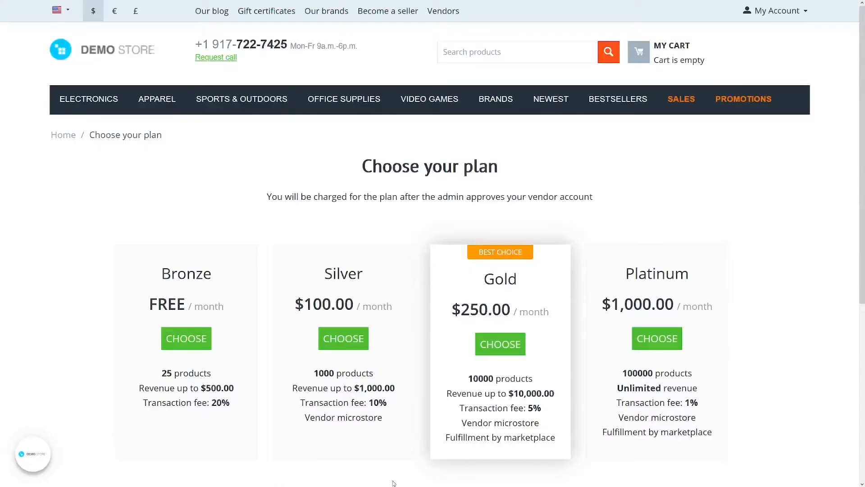
mouse_move(455, 446)
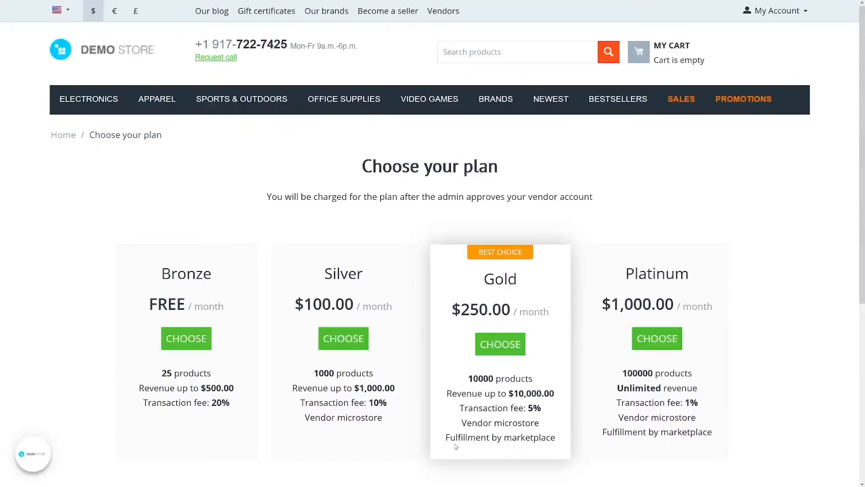
mouse_move(540, 461)
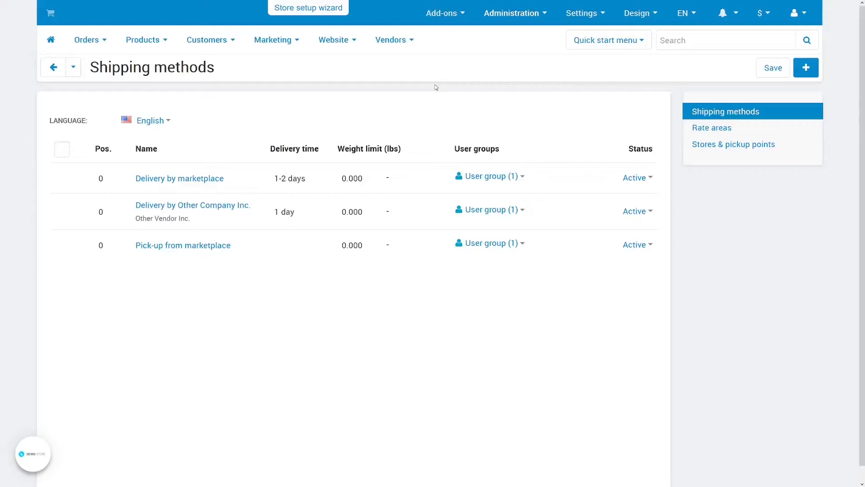
Step: Confirm the Delivery by marketplace shipping method's owner is Marketplace
left_click(515, 13)
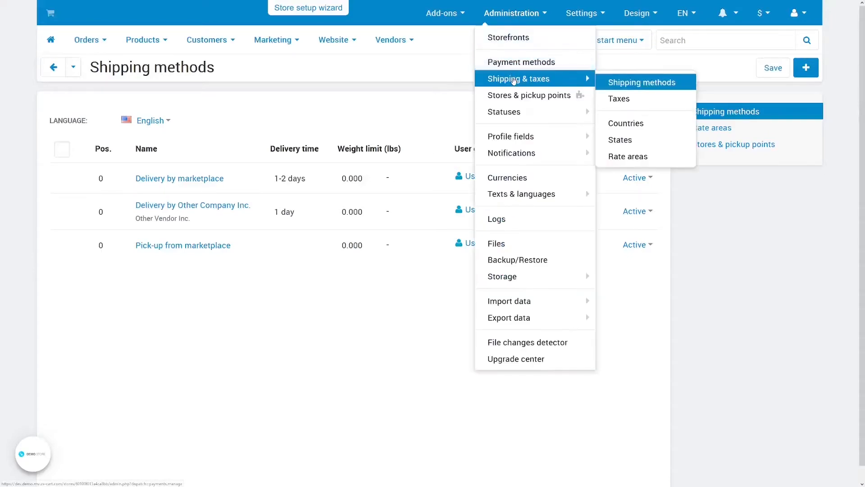
left_click(179, 177)
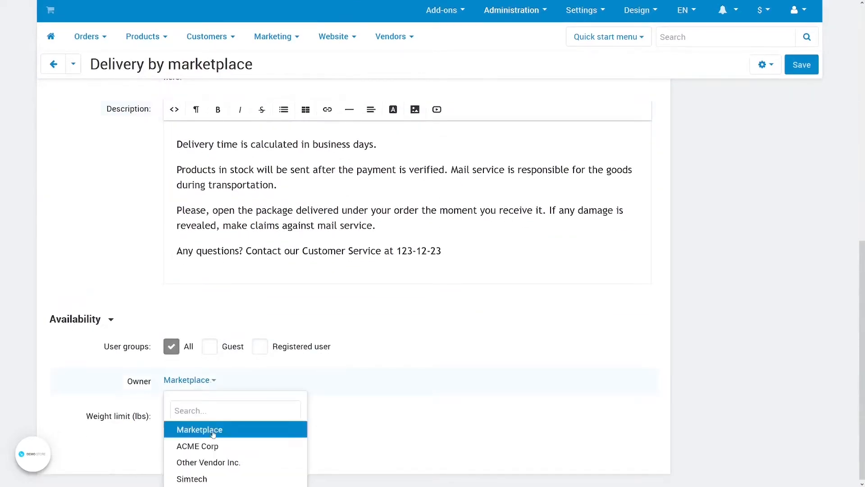
left_click(200, 428)
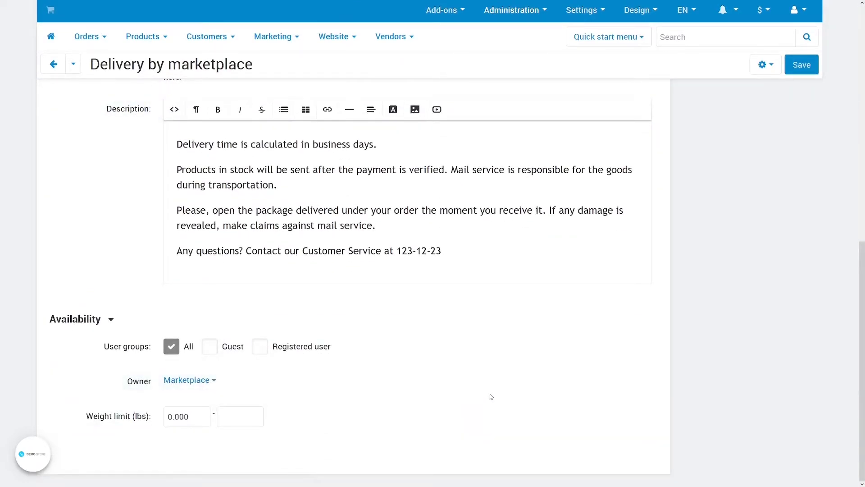
scroll("up", 3)
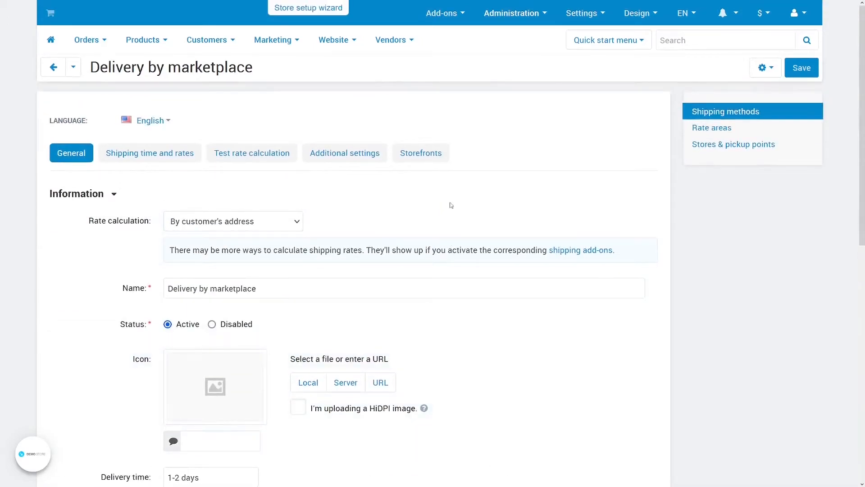
Step: View the store's Company settings page
left_click(581, 13)
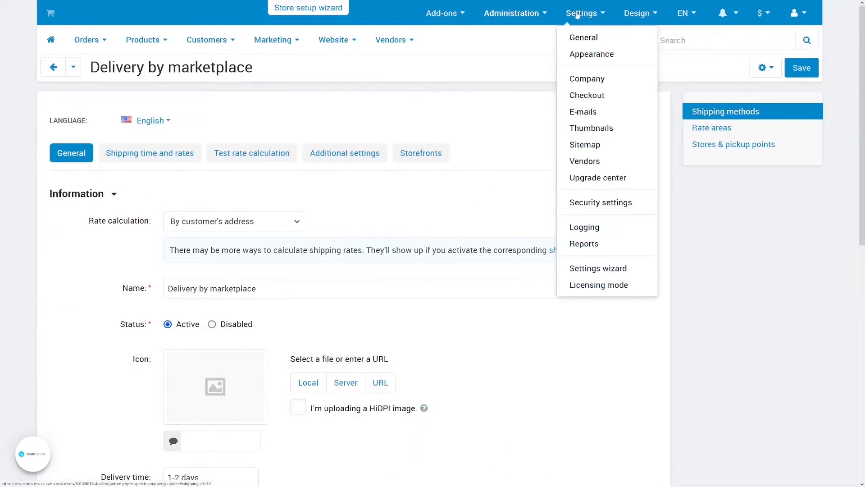
left_click(586, 78)
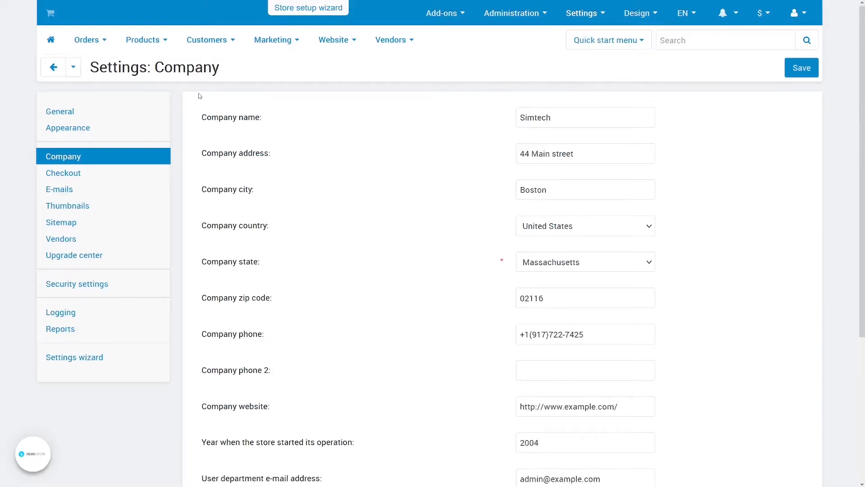
mouse_move(192, 436)
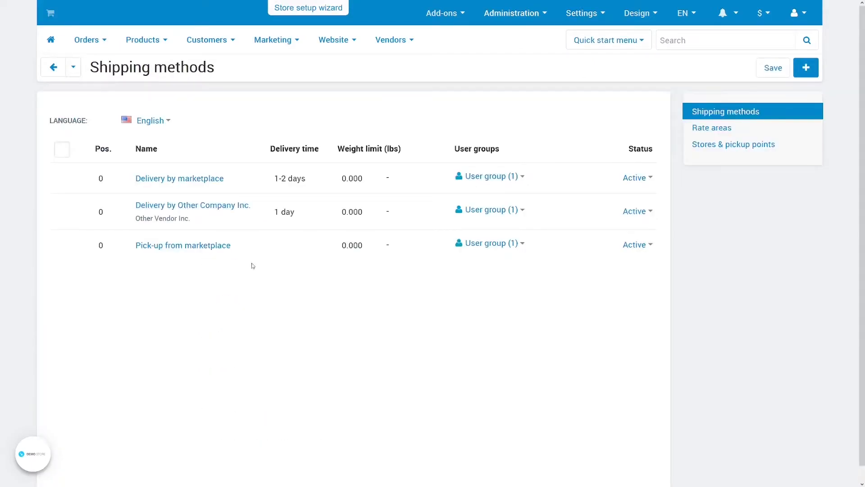
Step: Check Delivery by Other Company Inc.'s owner, then review the vendor list and a vendor's profile fields
left_click(193, 205)
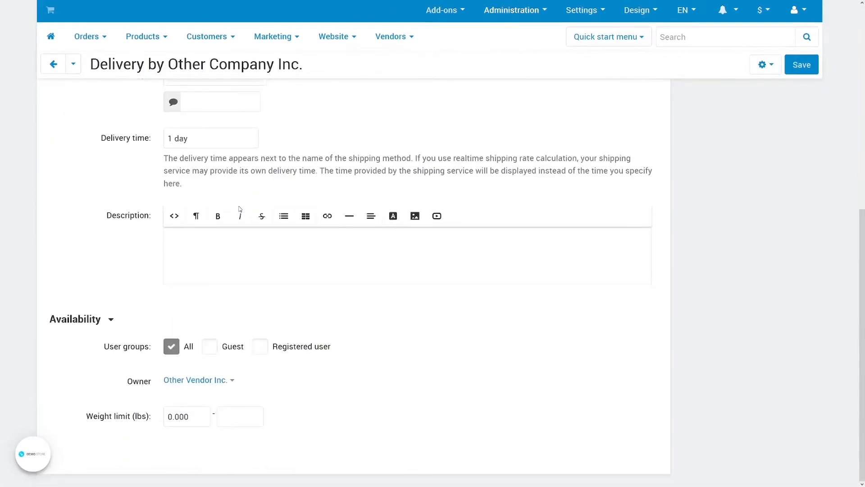
left_click(394, 39)
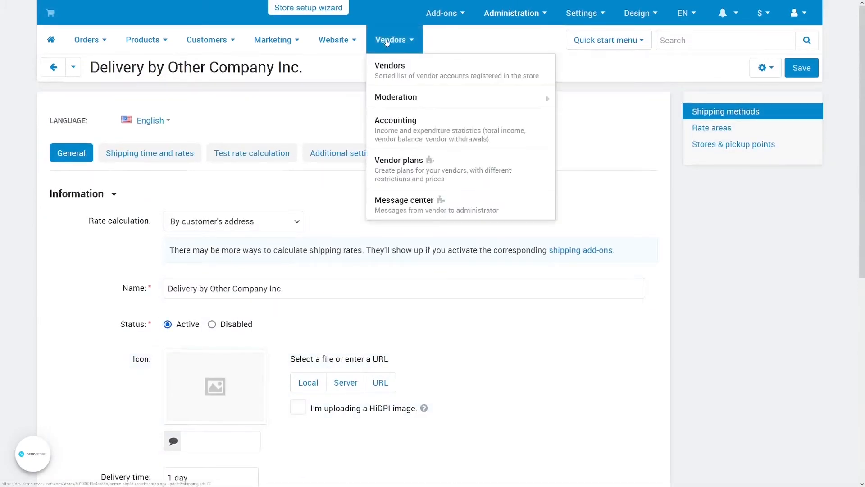
left_click(389, 65)
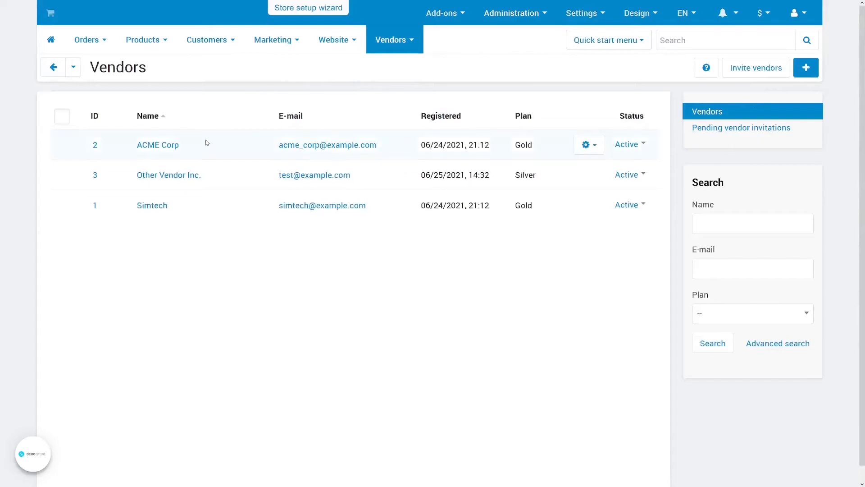
left_click(169, 175)
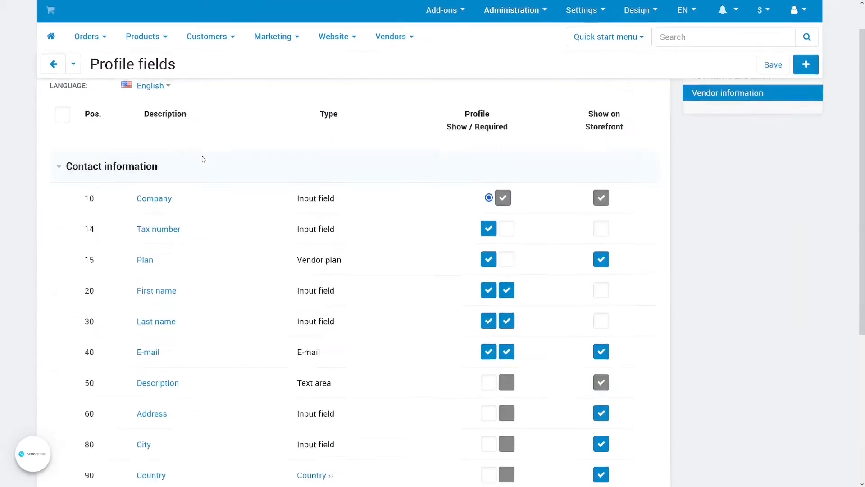
scroll("down", 3)
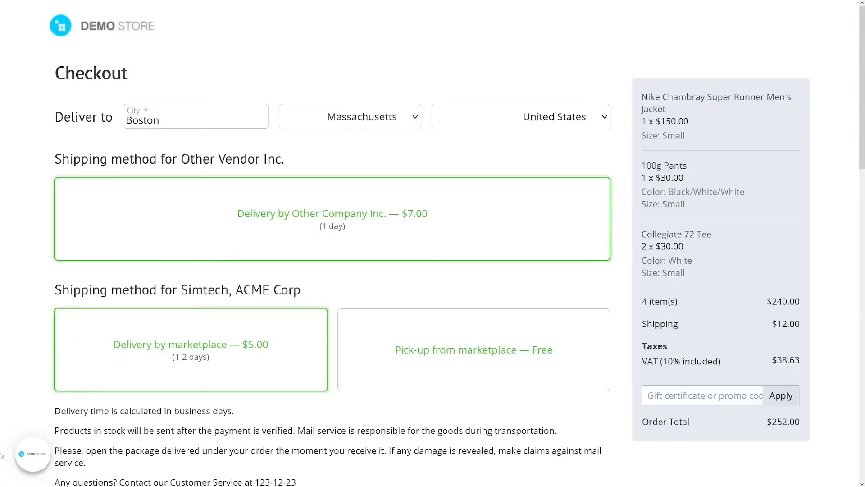
Step: Keep Delivery by marketplace ($5) for Simtech, ACME Corp and remove Collegiate 72 Tee from the cart
left_click(473, 350)
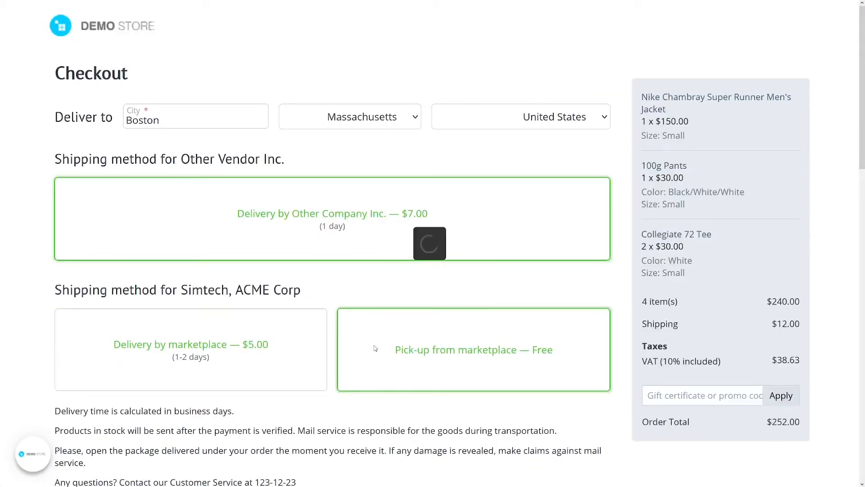
left_click(190, 350)
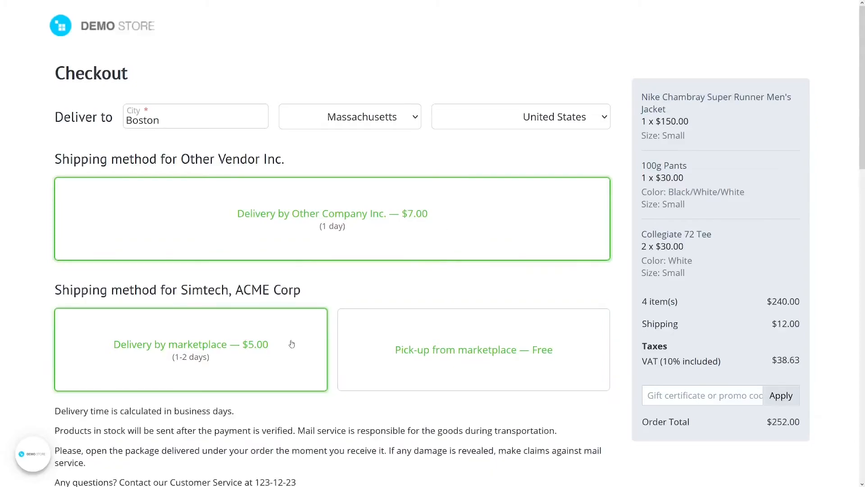
mouse_move(442, 288)
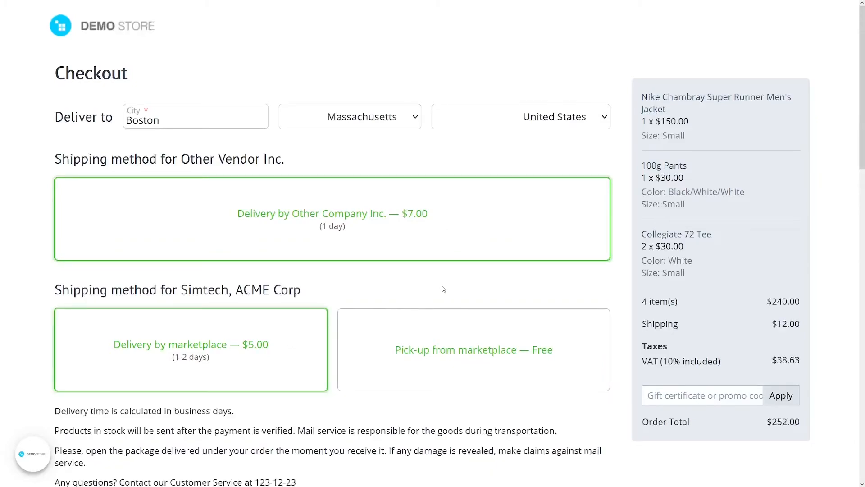
mouse_move(598, 289)
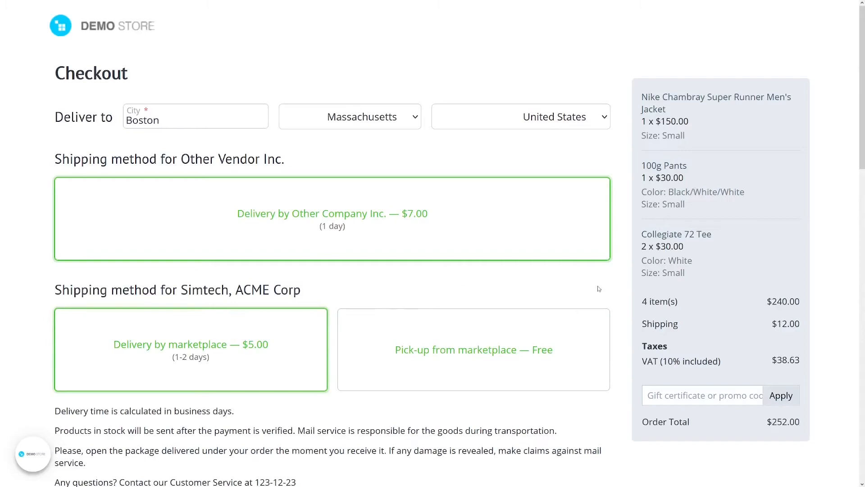
mouse_move(798, 235)
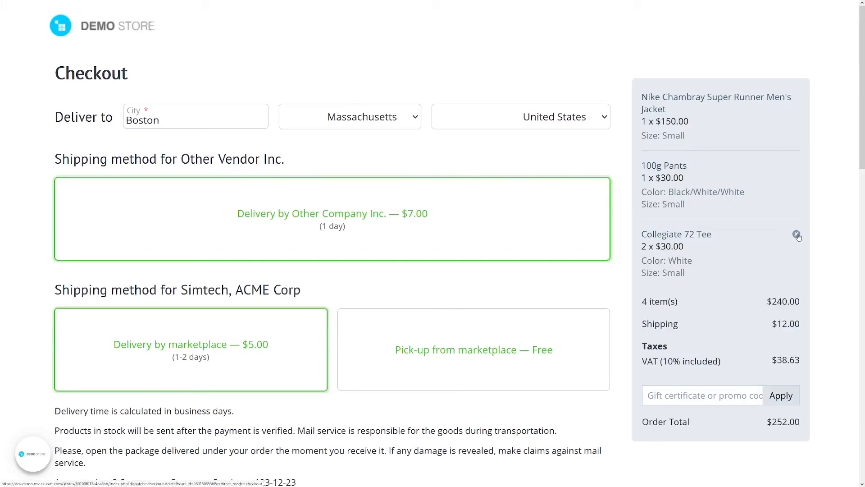
left_click(796, 233)
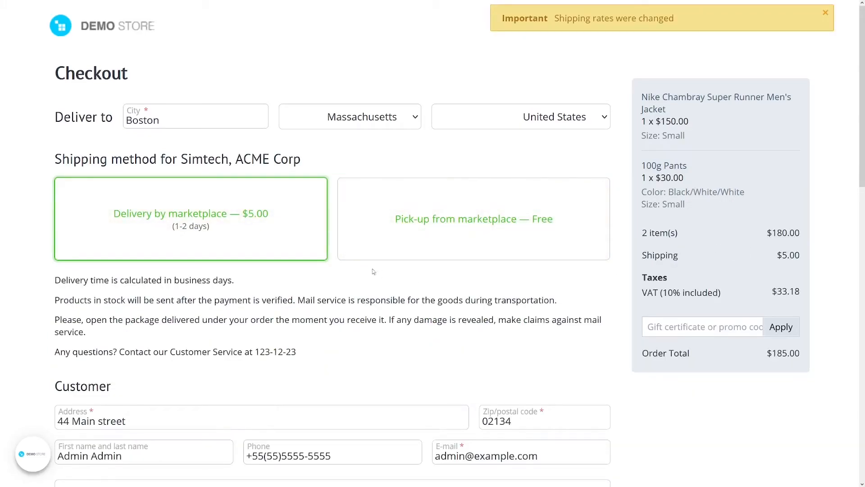
mouse_move(1, 172)
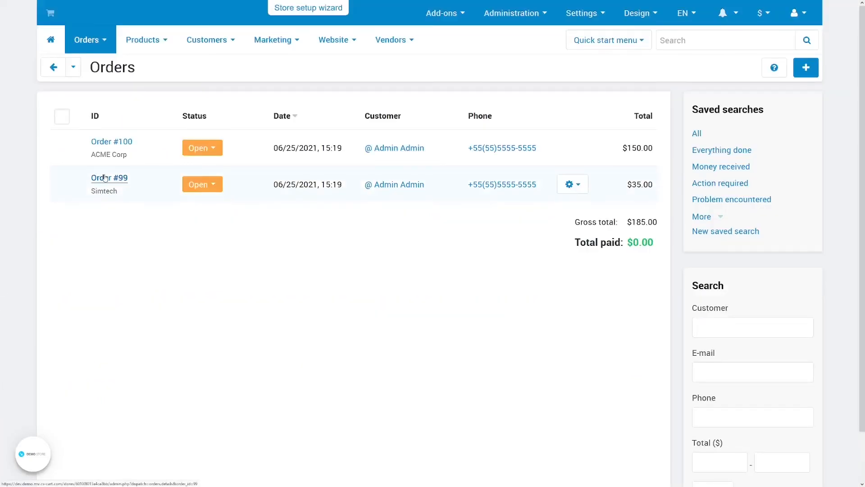
Step: View Simtech's order #99 details with Delivery by marketplace at $5
left_click(109, 178)
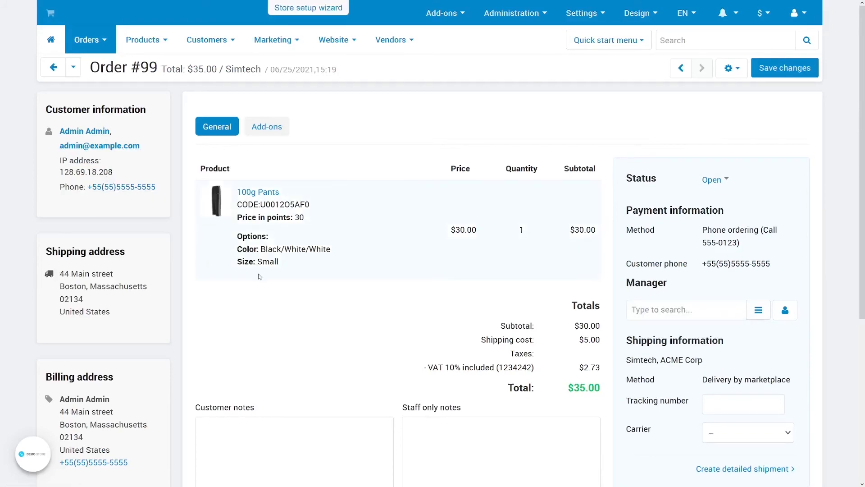